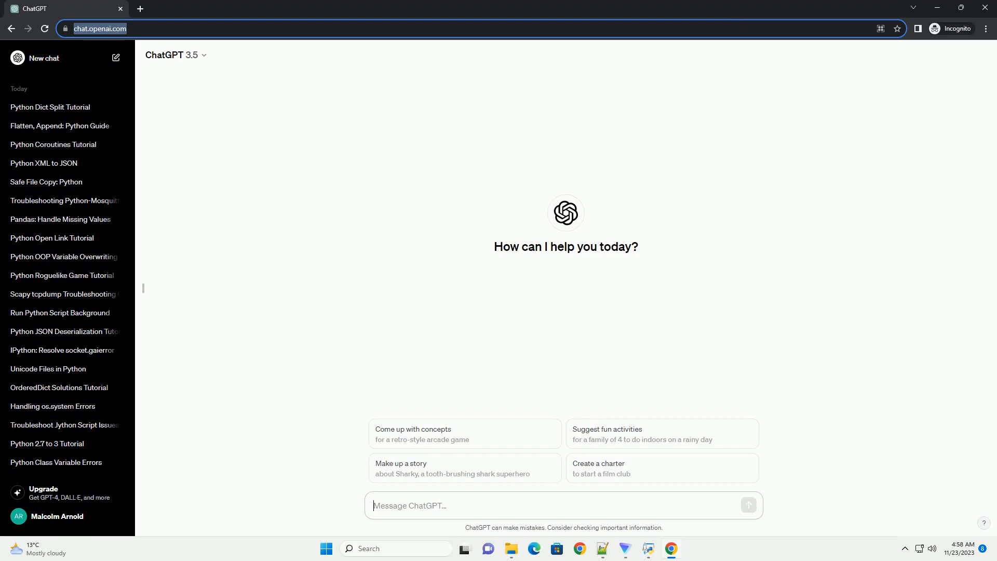
# Send ChatGPT a request for a tutorial on embedding a basic Python game into a web page
pyautogui.click(747, 505)
pyautogui.write('write an informative tutorial about Embed basic python game into web? with code example')
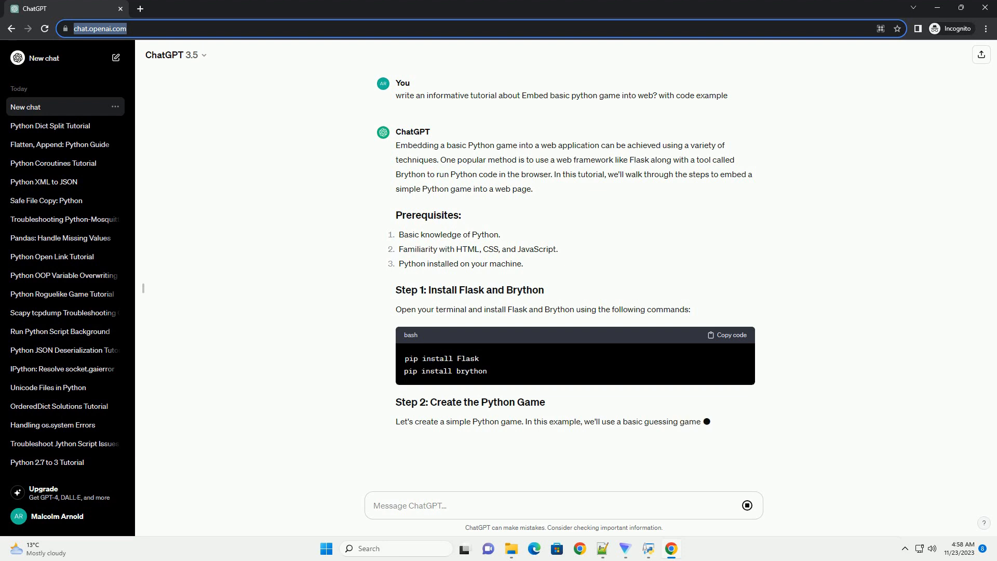
# Scroll down to follow the game.py number-guessing code as ChatGPT writes it
pyautogui.scroll(-3)
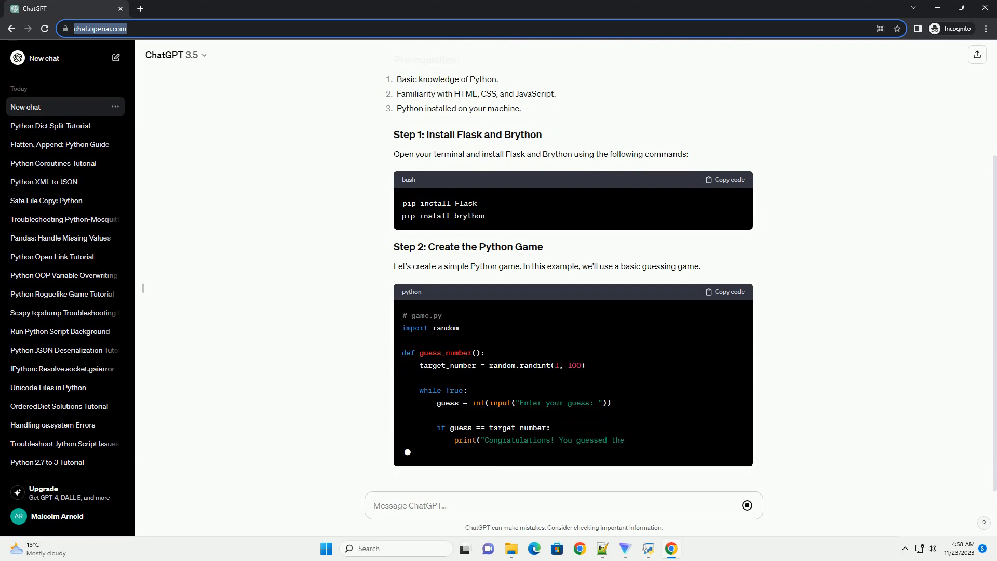
pyautogui.scroll(-3)
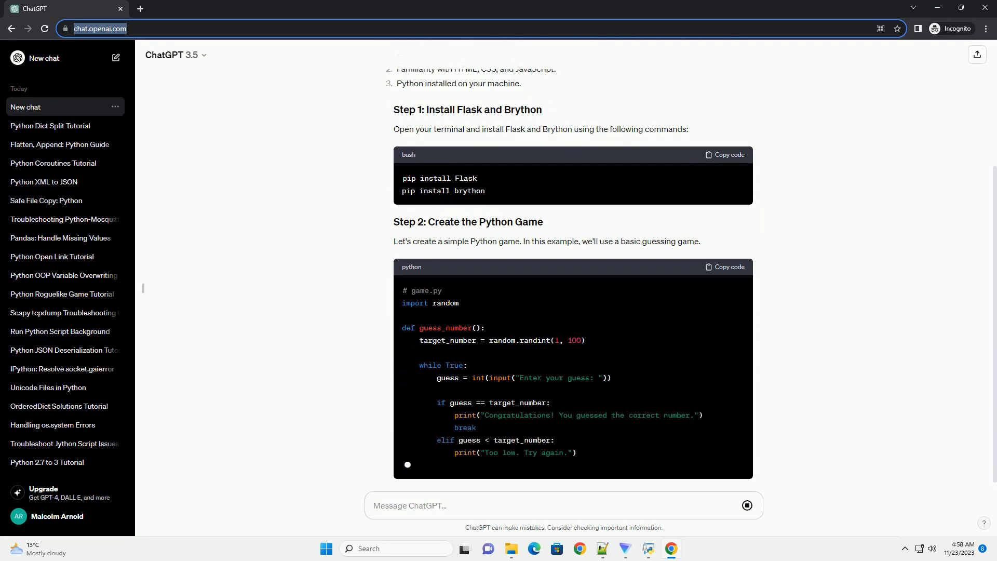
pyautogui.scroll(-3)
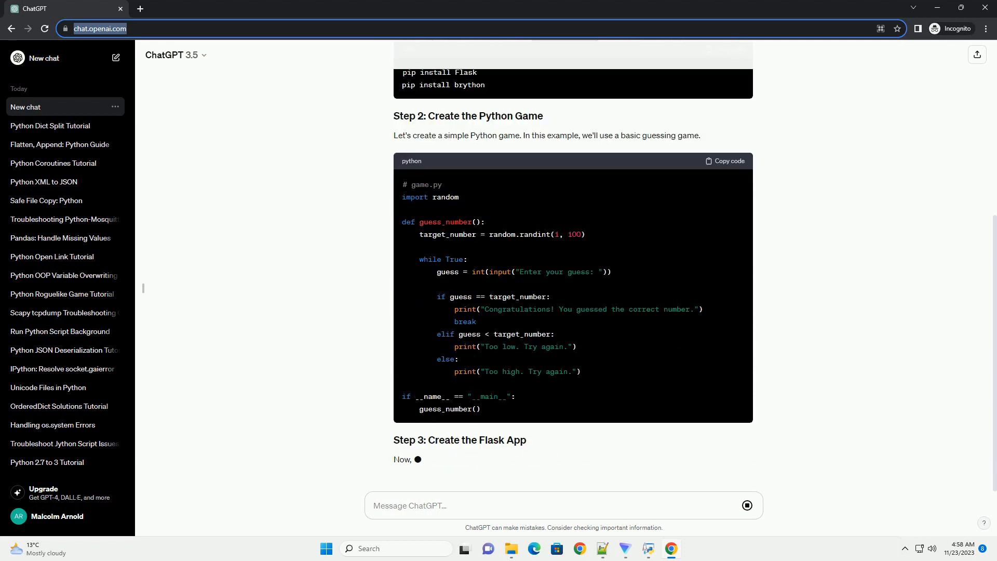
pyautogui.scroll(-3)
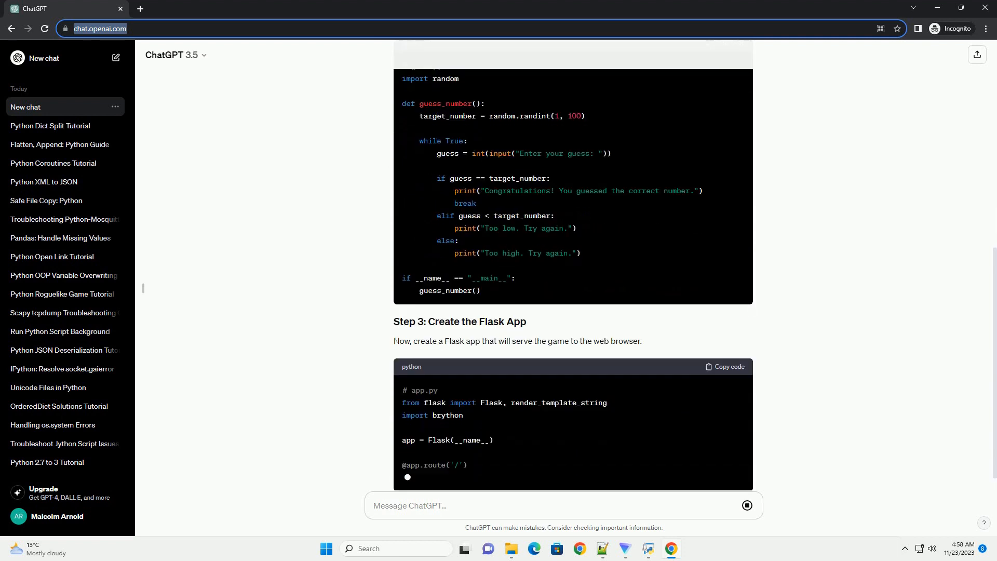
# Scroll down to follow the app.py Flask code serving the game with Brython
pyautogui.scroll(-3)
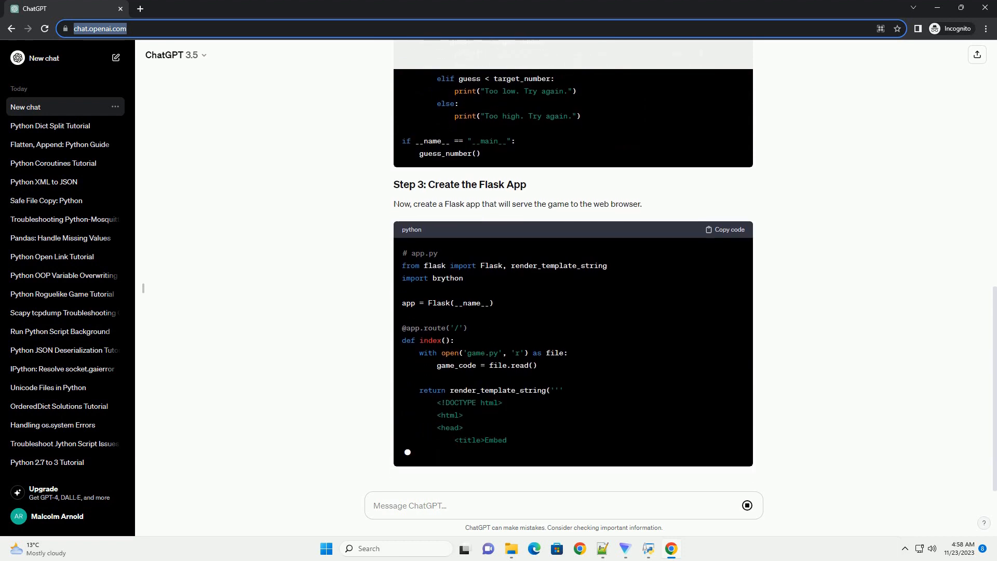
pyautogui.scroll(-3)
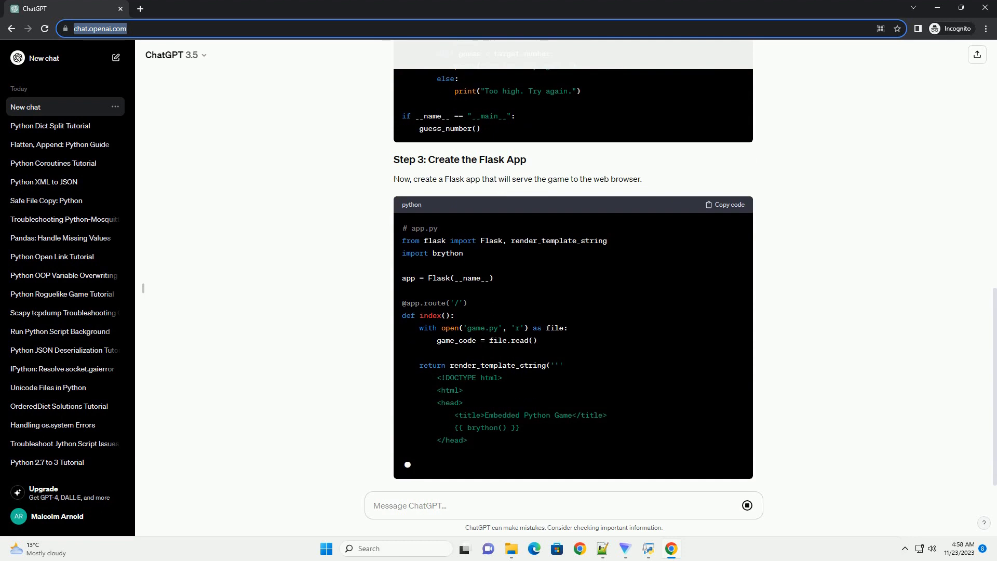
pyautogui.scroll(-3)
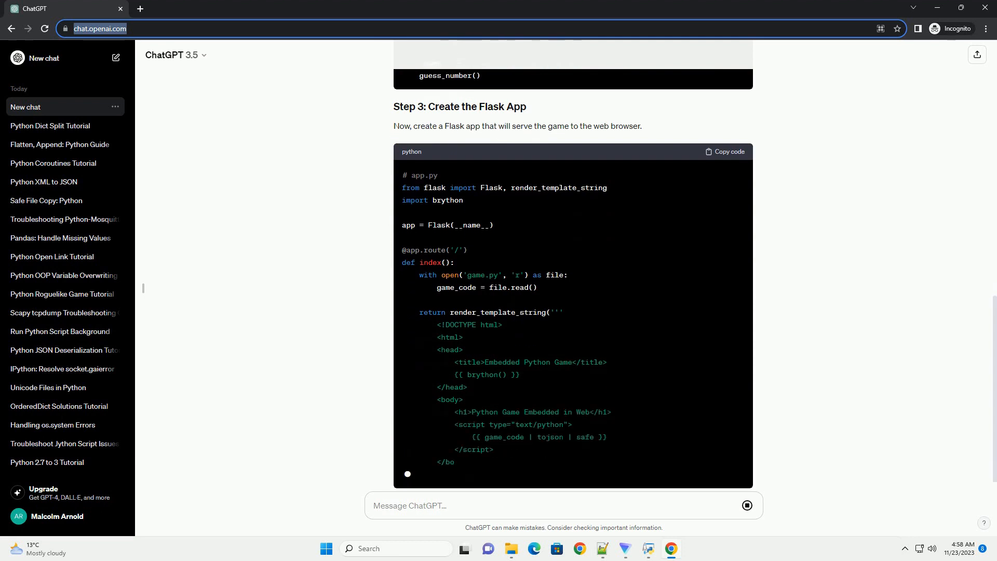
pyautogui.scroll(-3)
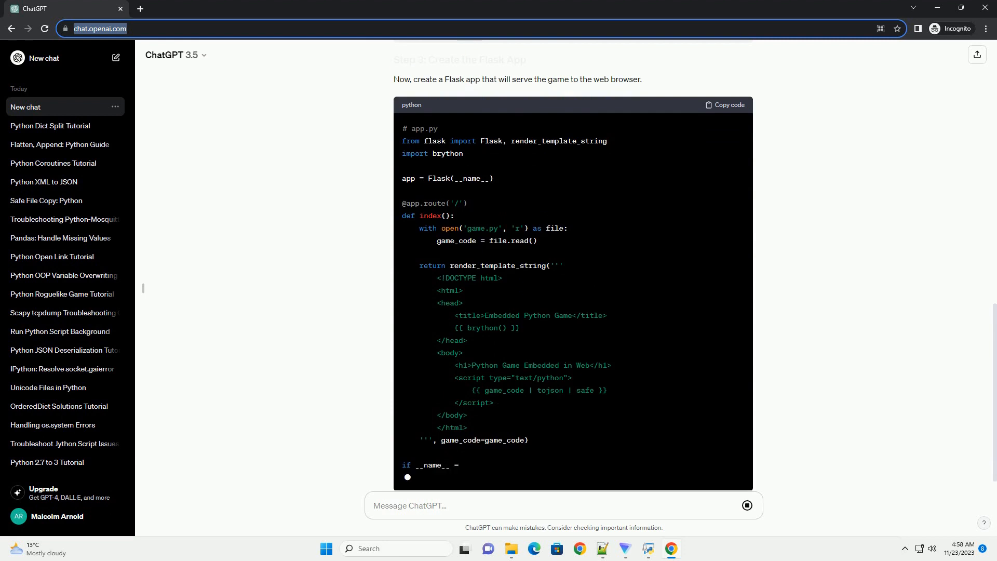
pyautogui.scroll(-3)
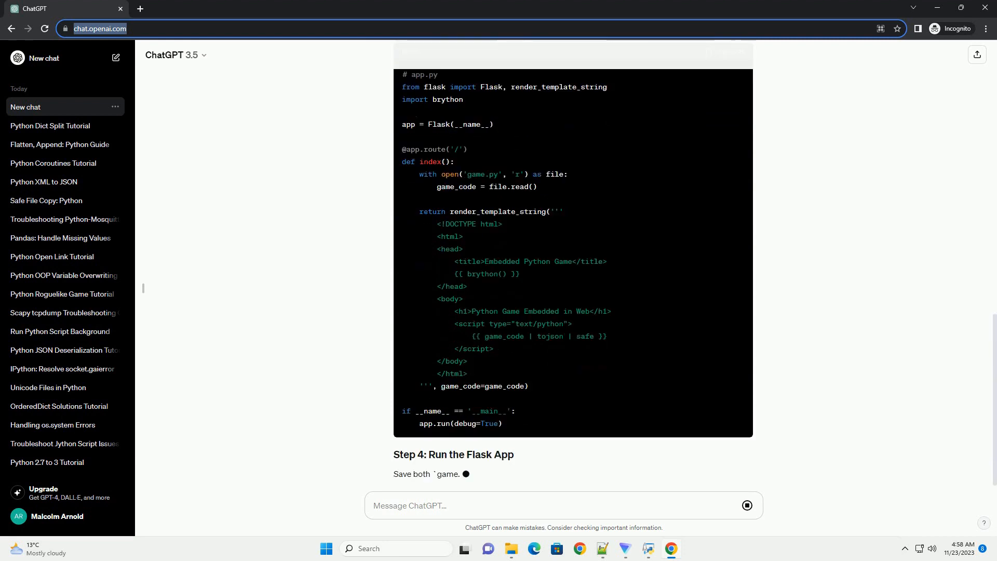
pyautogui.scroll(-3)
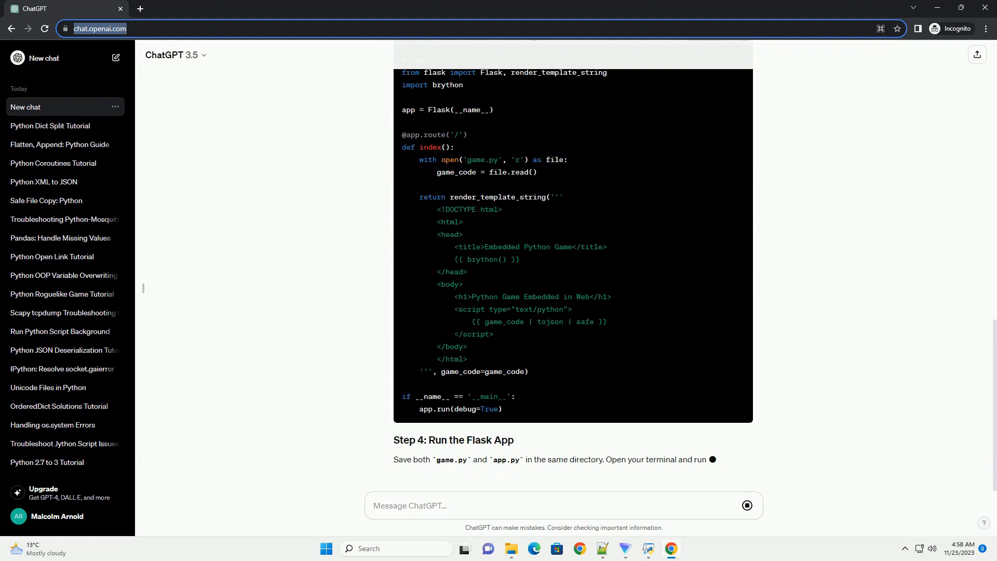
# Scroll to the bottom to read Step 4 on running app.py and the Conclusion
pyautogui.scroll(-3)
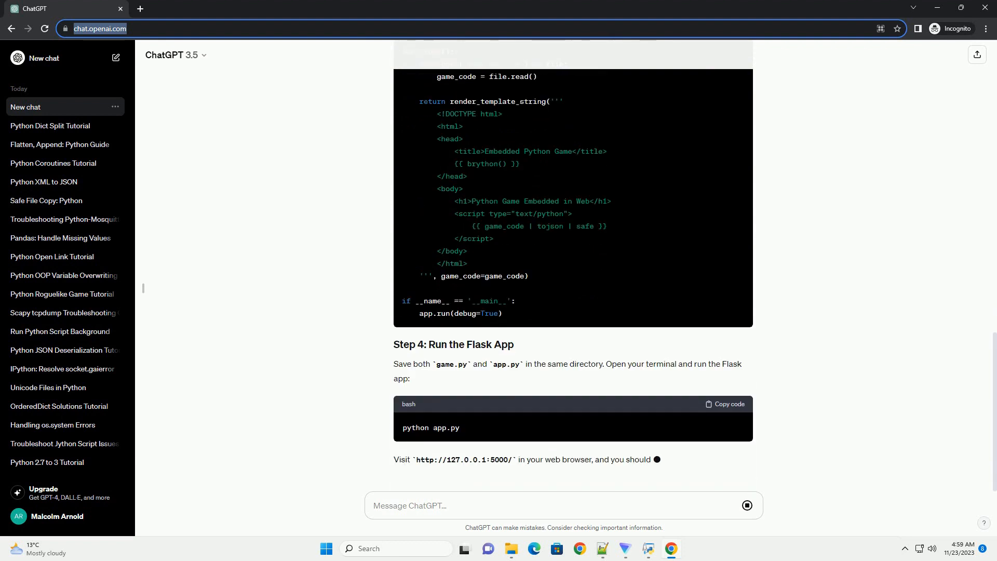
pyautogui.scroll(-3)
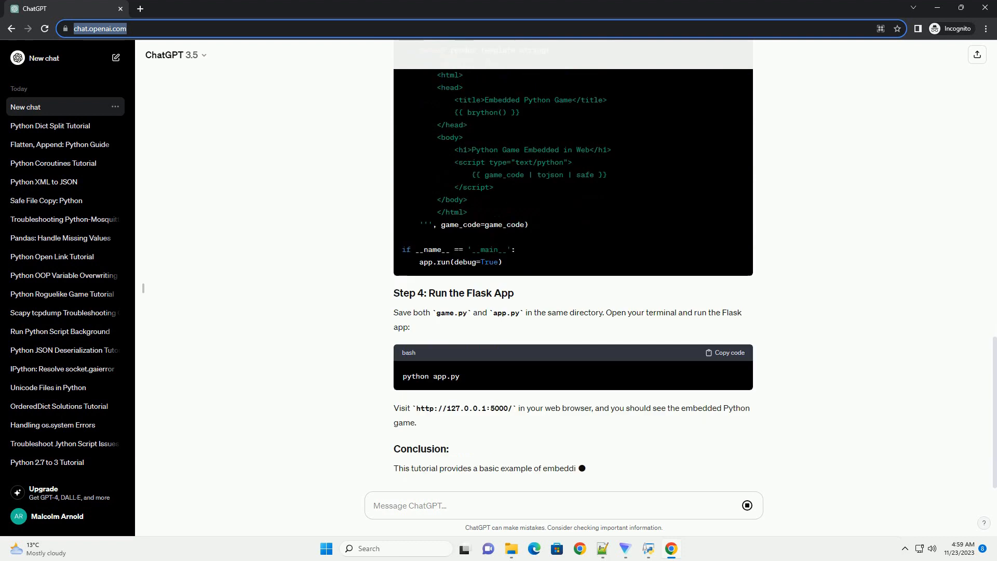
pyautogui.scroll(-3)
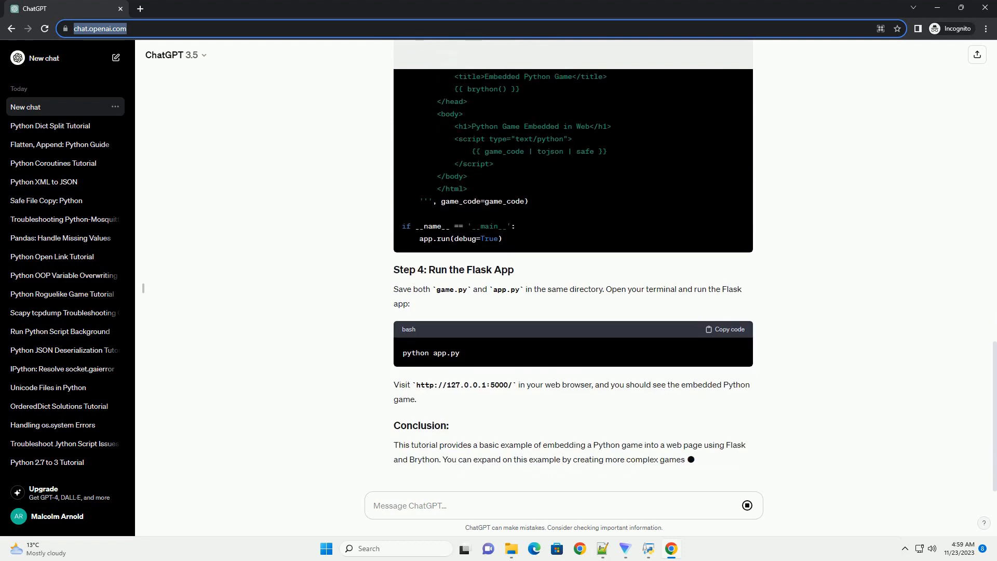